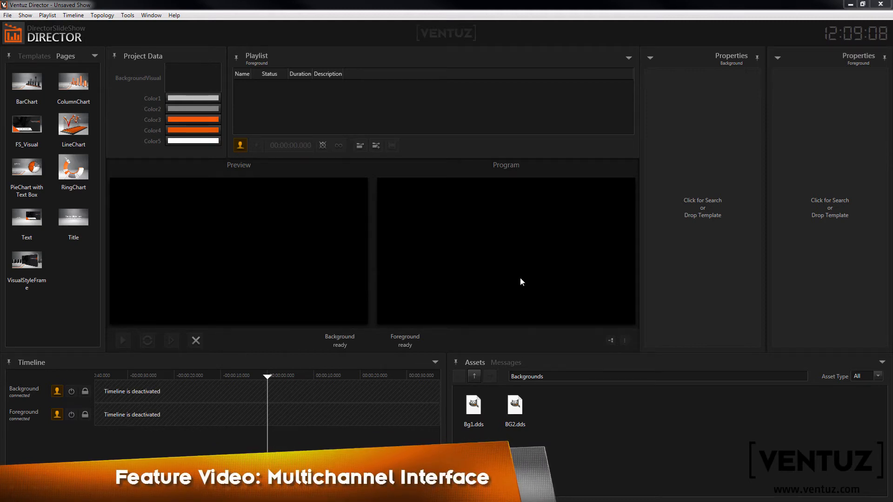
pyautogui.moveTo(251, 381)
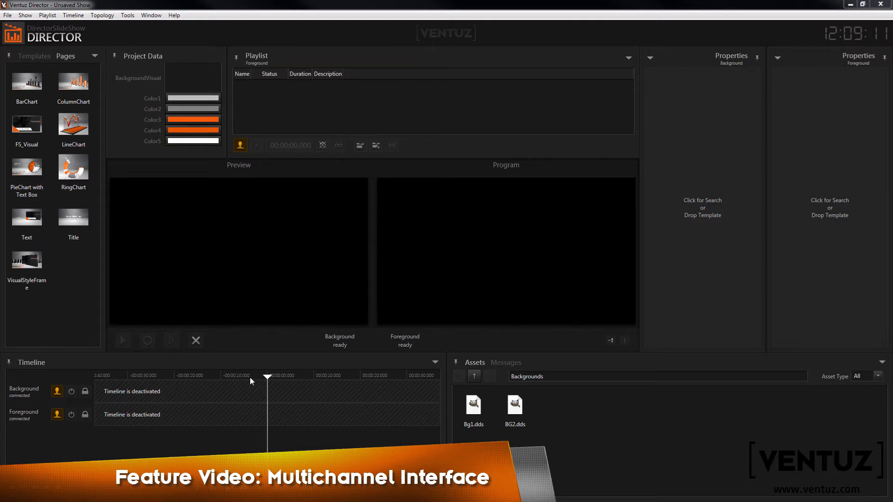
pyautogui.moveTo(687, 229)
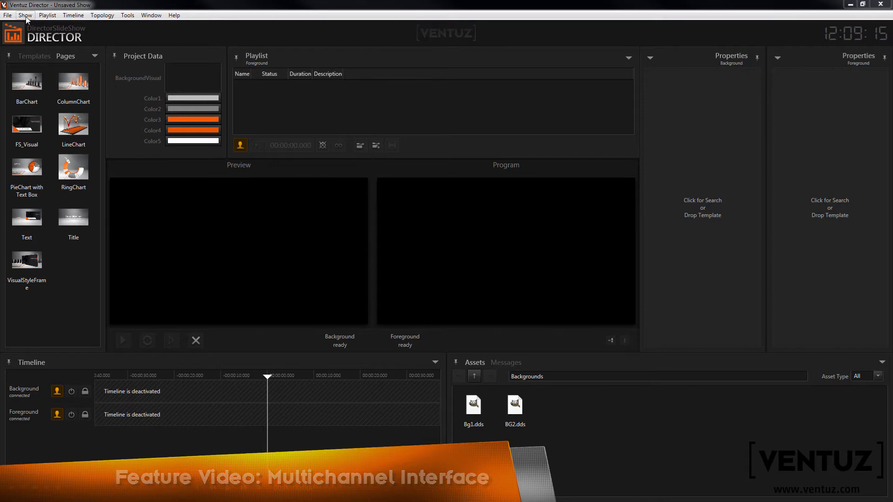
# Step: Colour the Background channel orange and the Foreground channel grey in the Channels dialog and confirm
pyautogui.click(25, 15)
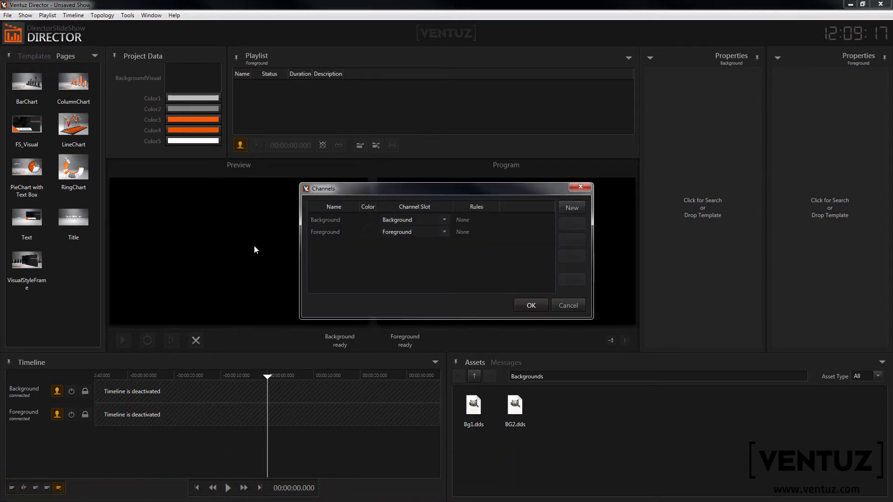
pyautogui.moveTo(365, 245)
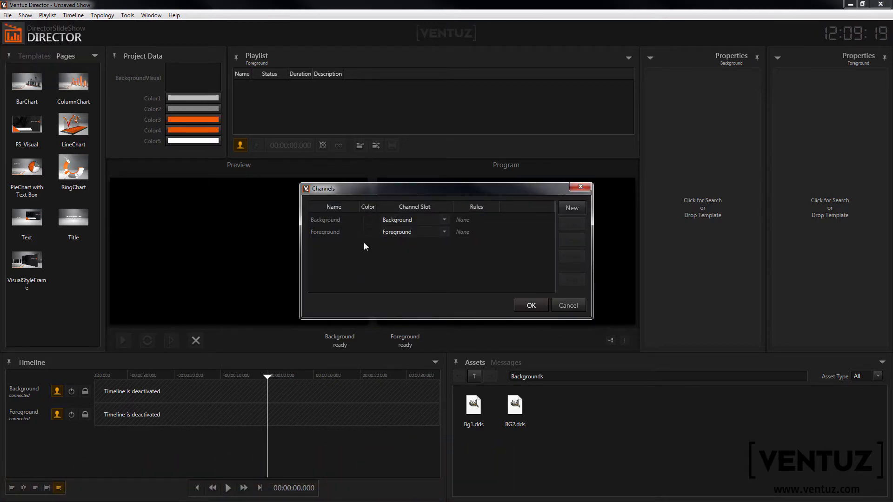
pyautogui.click(333, 220)
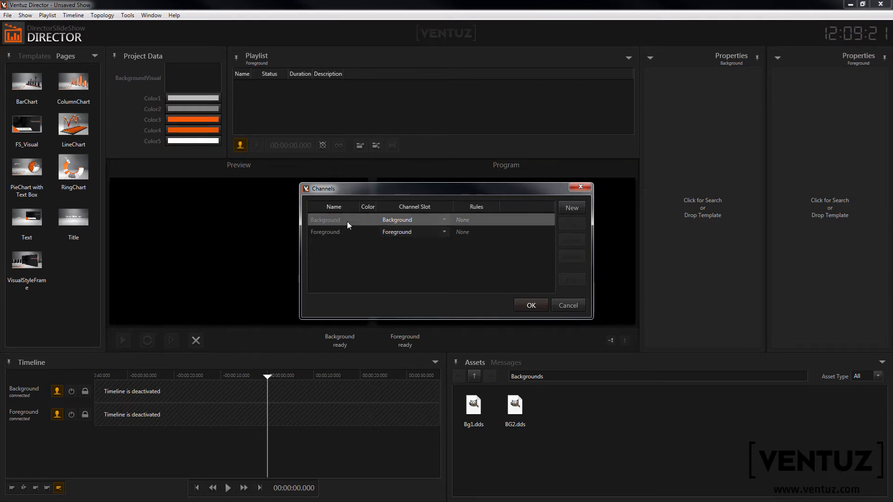
pyautogui.moveTo(481, 222)
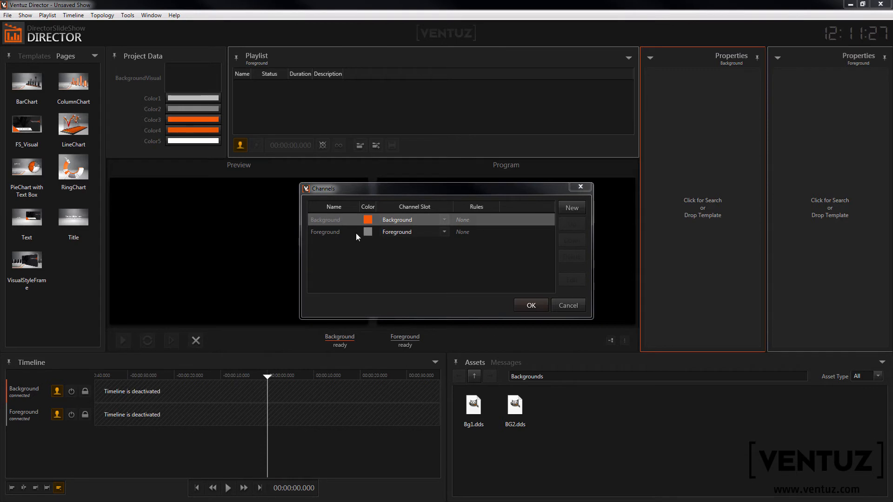
pyautogui.click(529, 305)
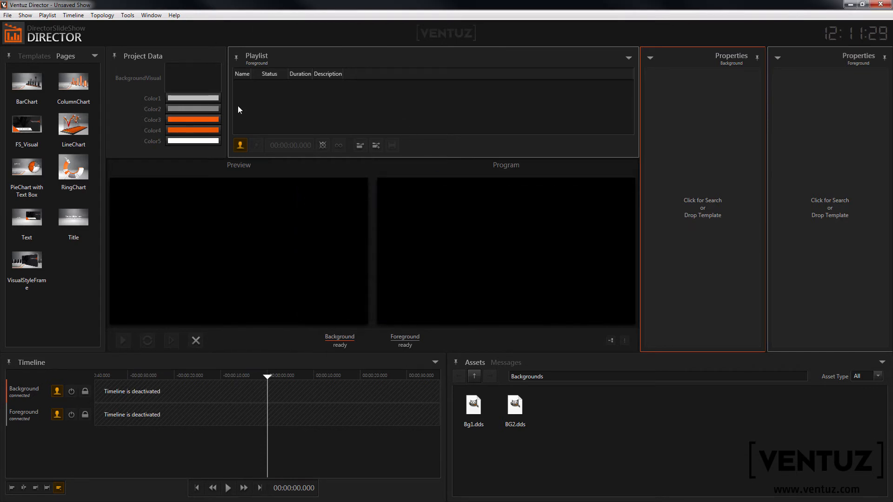
pyautogui.moveTo(800, 235)
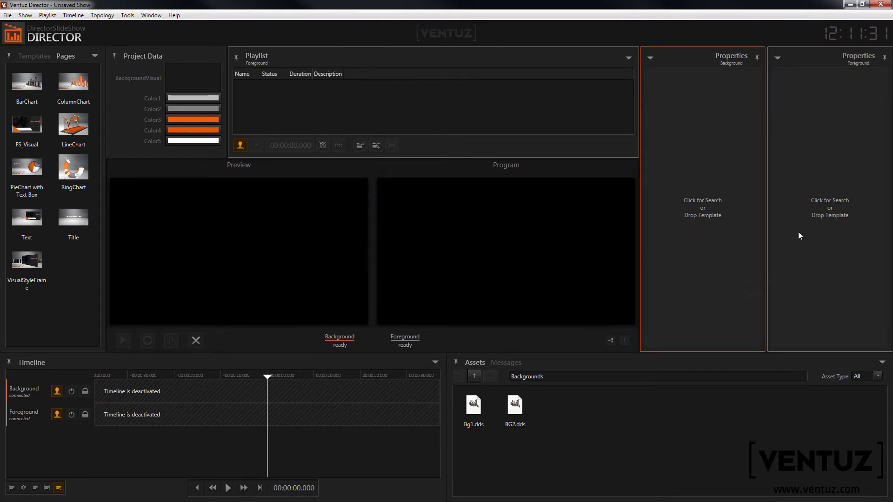
pyautogui.moveTo(816, 132)
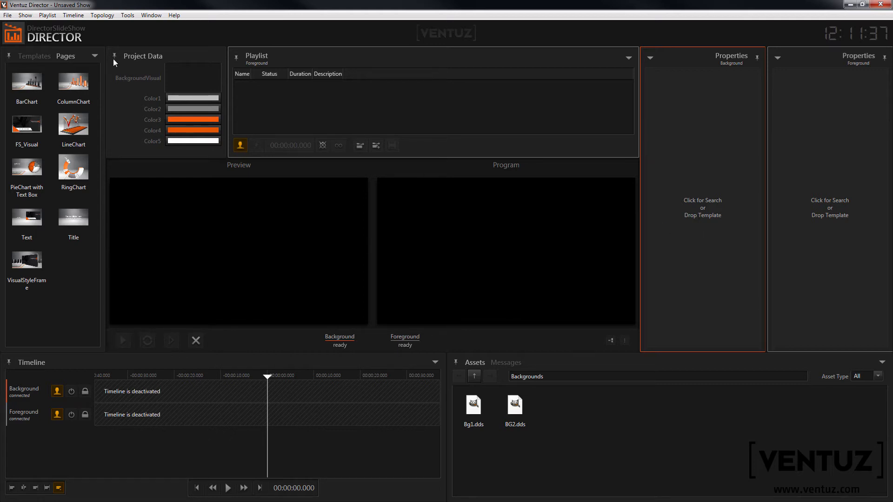
pyautogui.click(150, 15)
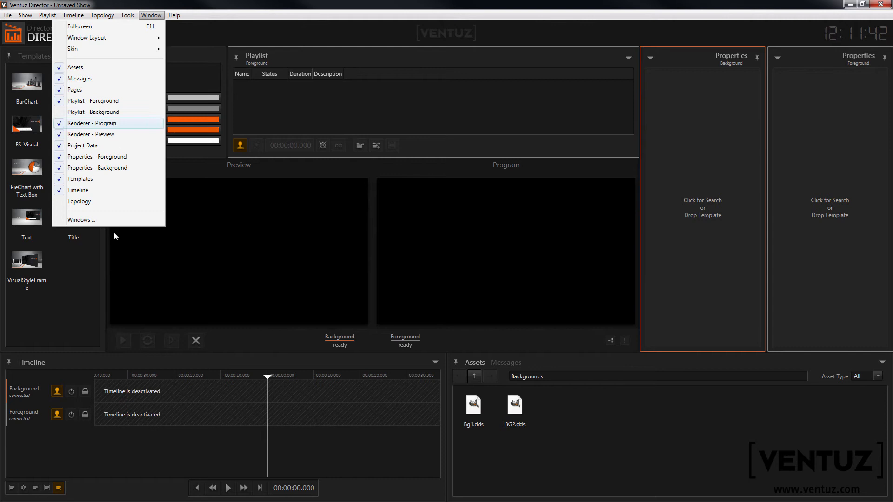
pyautogui.click(82, 220)
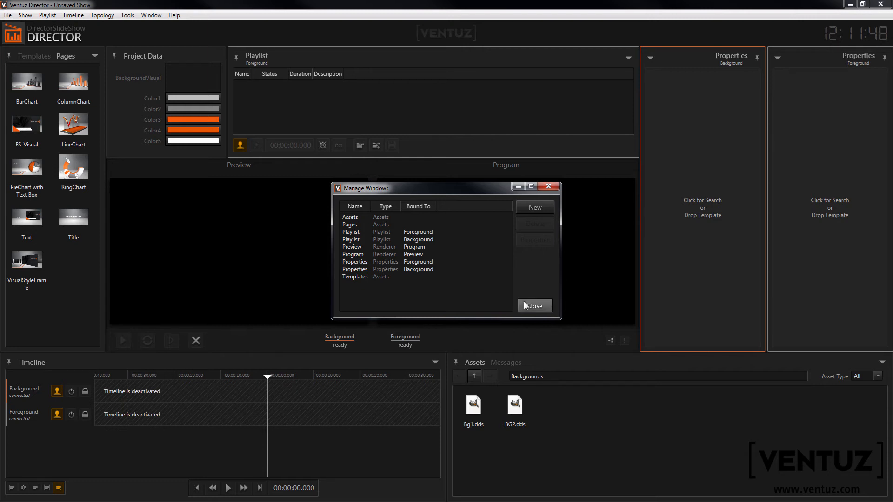
pyautogui.click(534, 306)
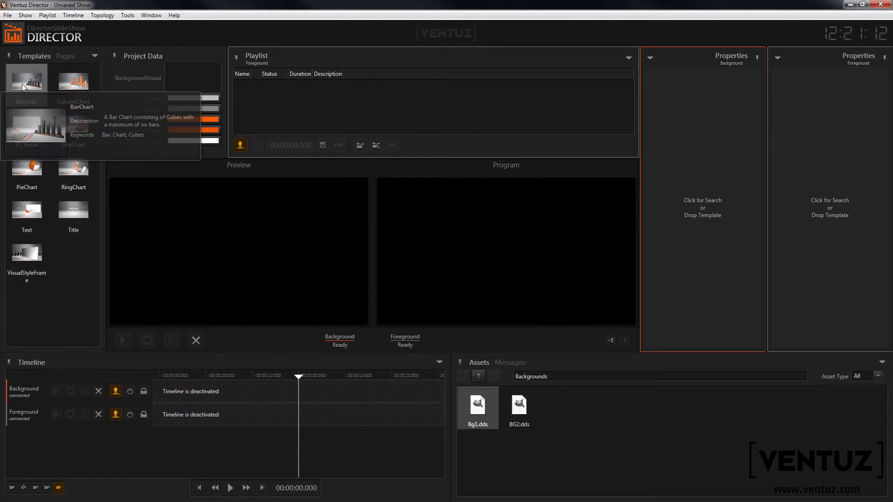
# Step: Air the Title, Text and PieChart pages in the Foreground playlist, leaving BarChart cued next
pyautogui.click(26, 81)
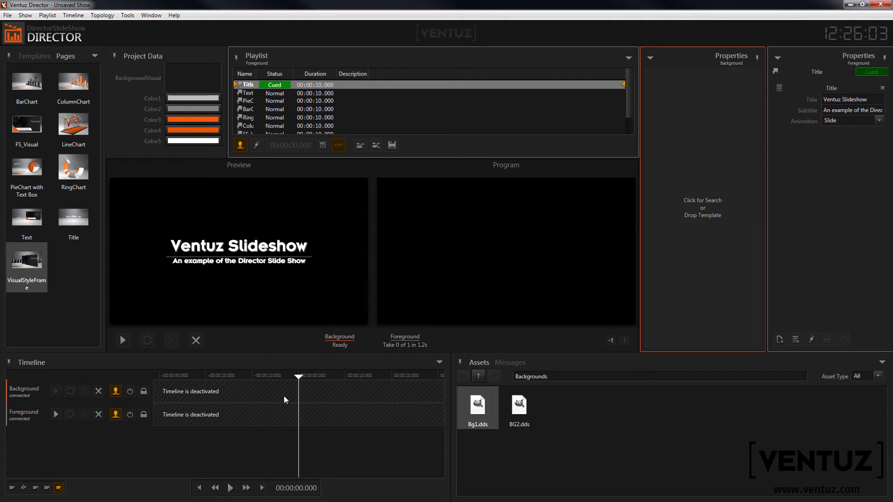
pyautogui.moveTo(121, 340)
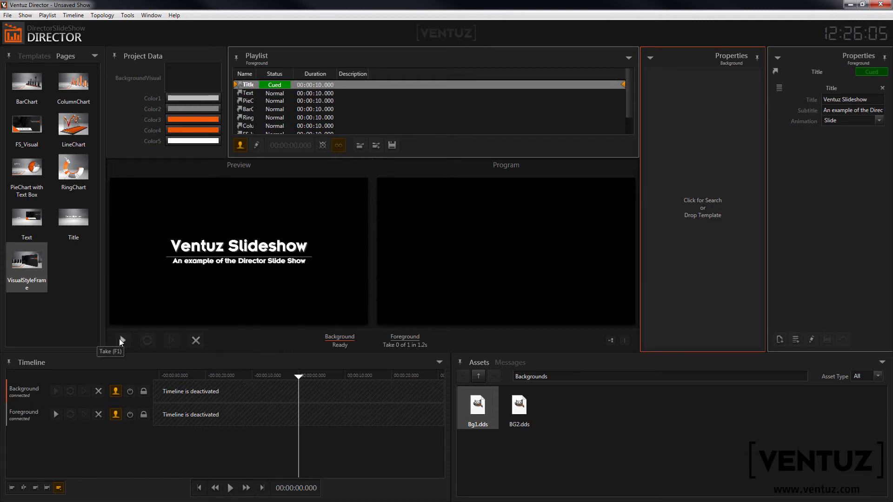
pyautogui.click(122, 341)
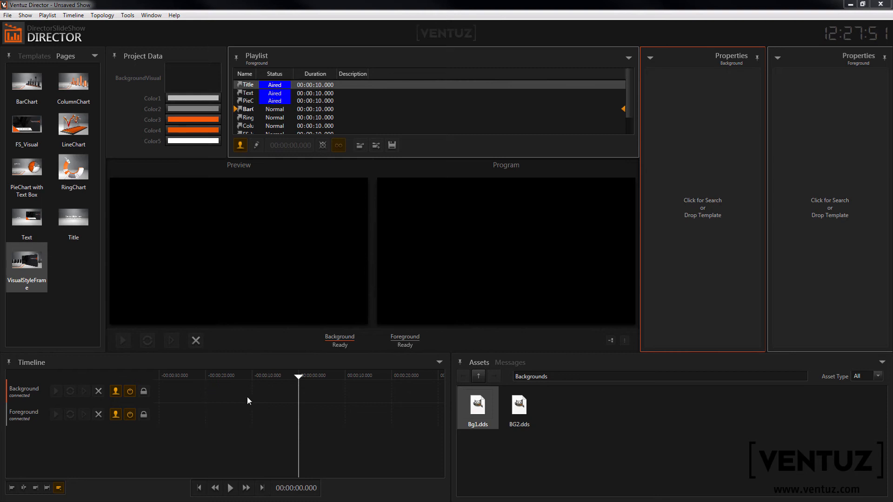
pyautogui.moveTo(239, 371)
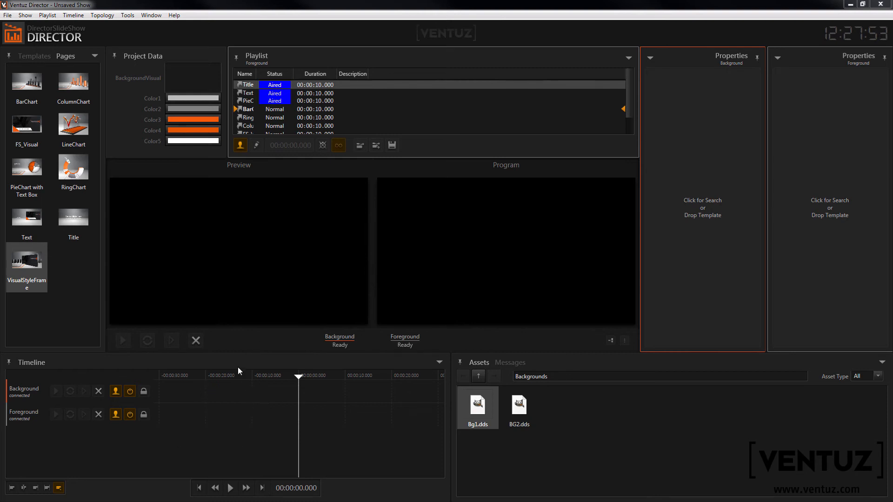
# Step: Keep the Background timeline active and leave the Foreground channel's timeline deactivated
pyautogui.click(129, 392)
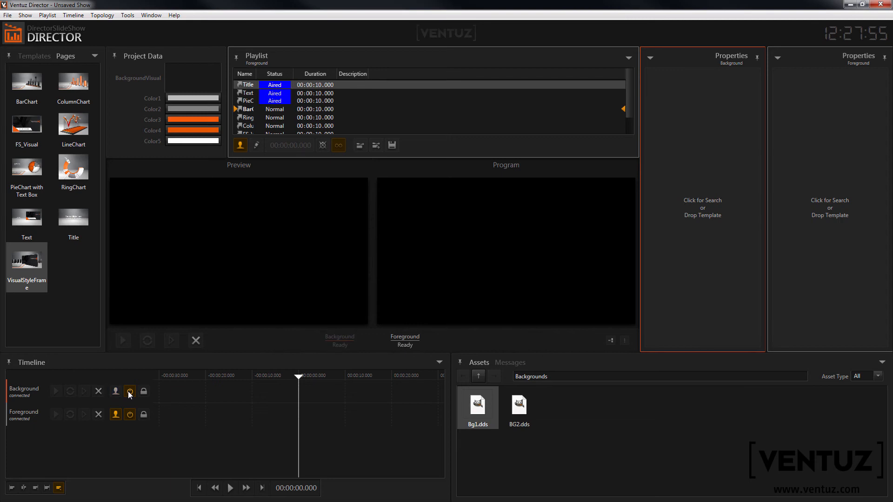
pyautogui.click(115, 392)
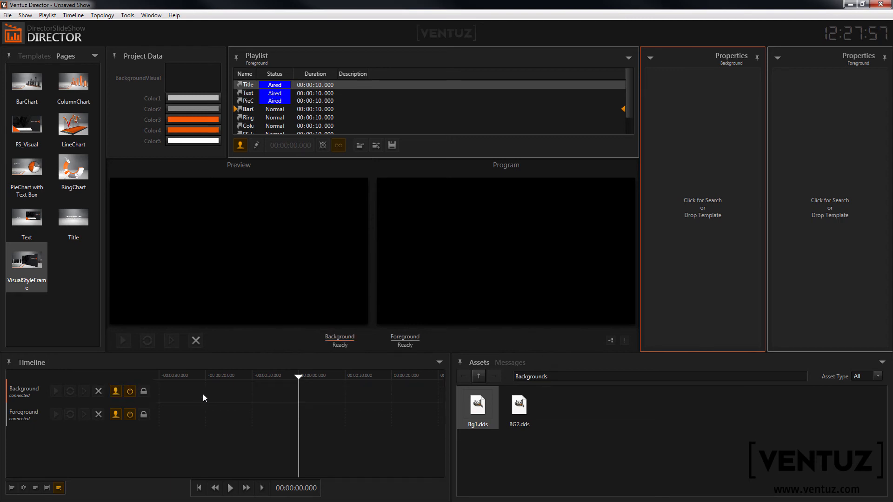
pyautogui.click(130, 415)
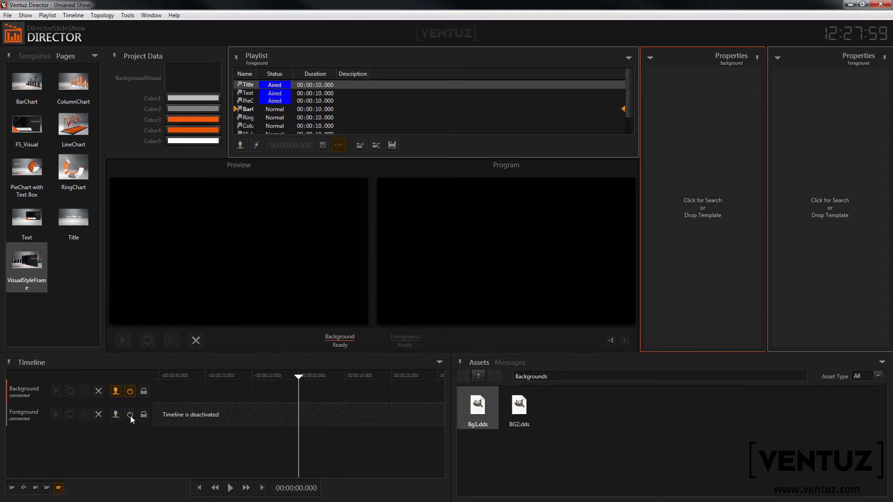
pyautogui.click(131, 415)
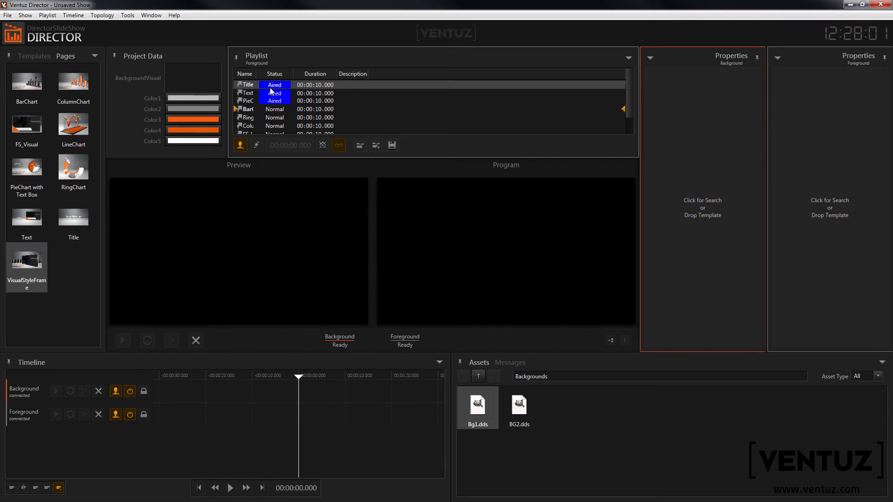
pyautogui.moveTo(130, 414)
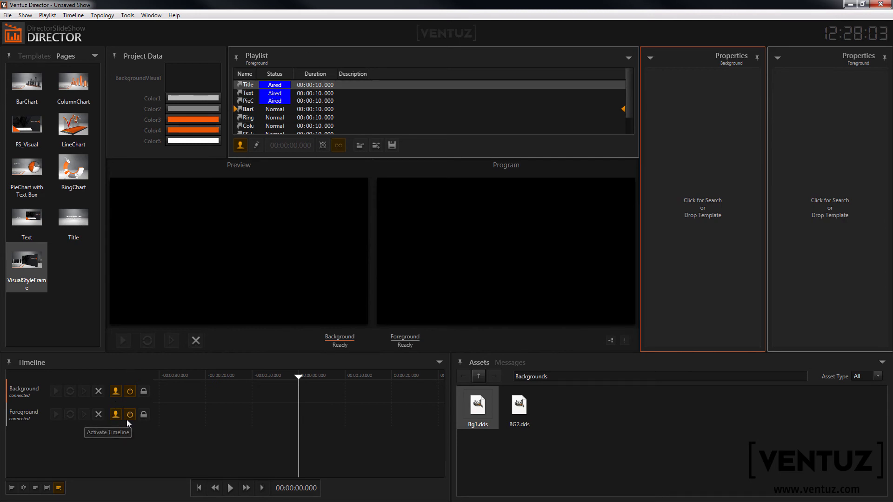
pyautogui.click(115, 414)
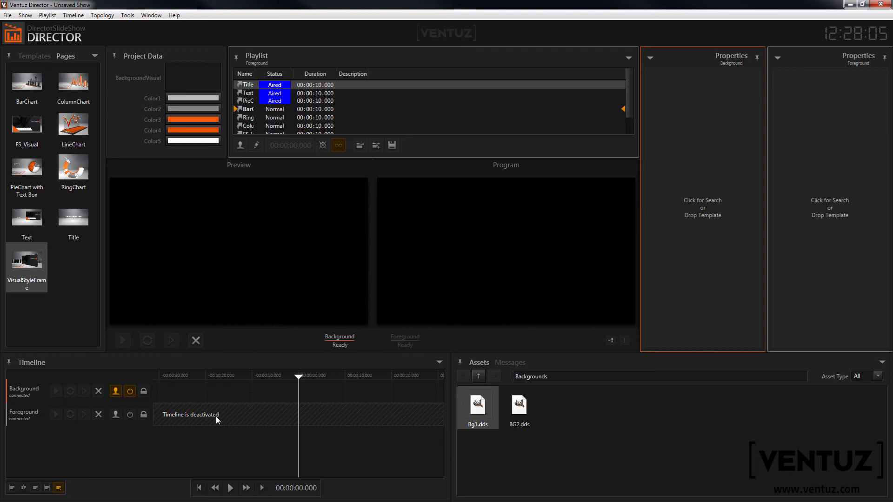